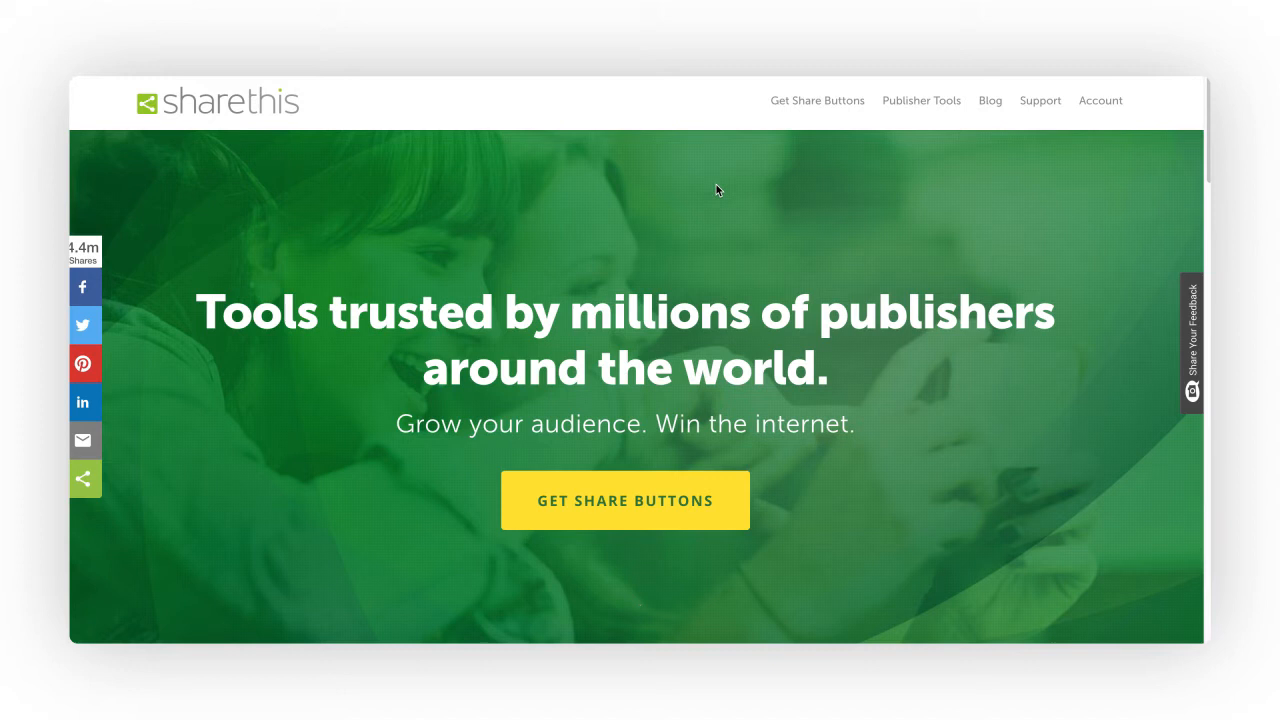
{"action": "mouse_move", "coordinate": [836, 180]}
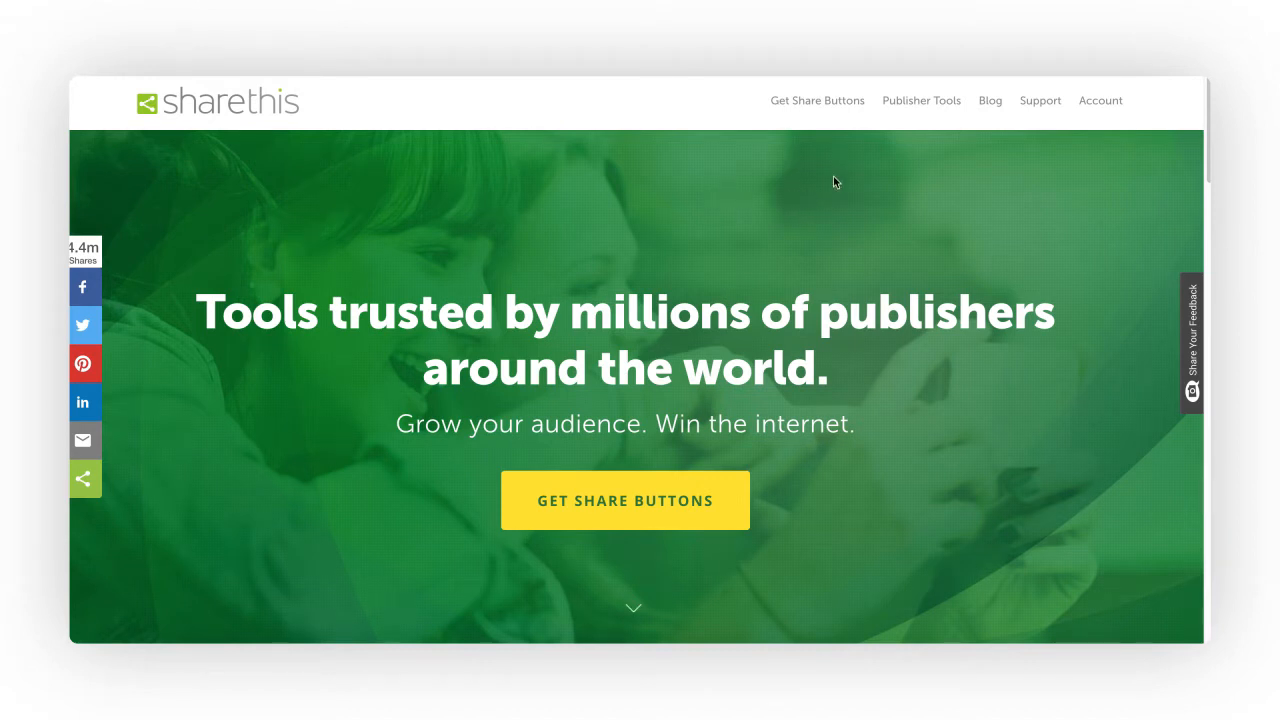
Step: Reach the Follow Buttons product page from the Publisher Tools menu
{"action": "left_click", "coordinate": [920, 100]}
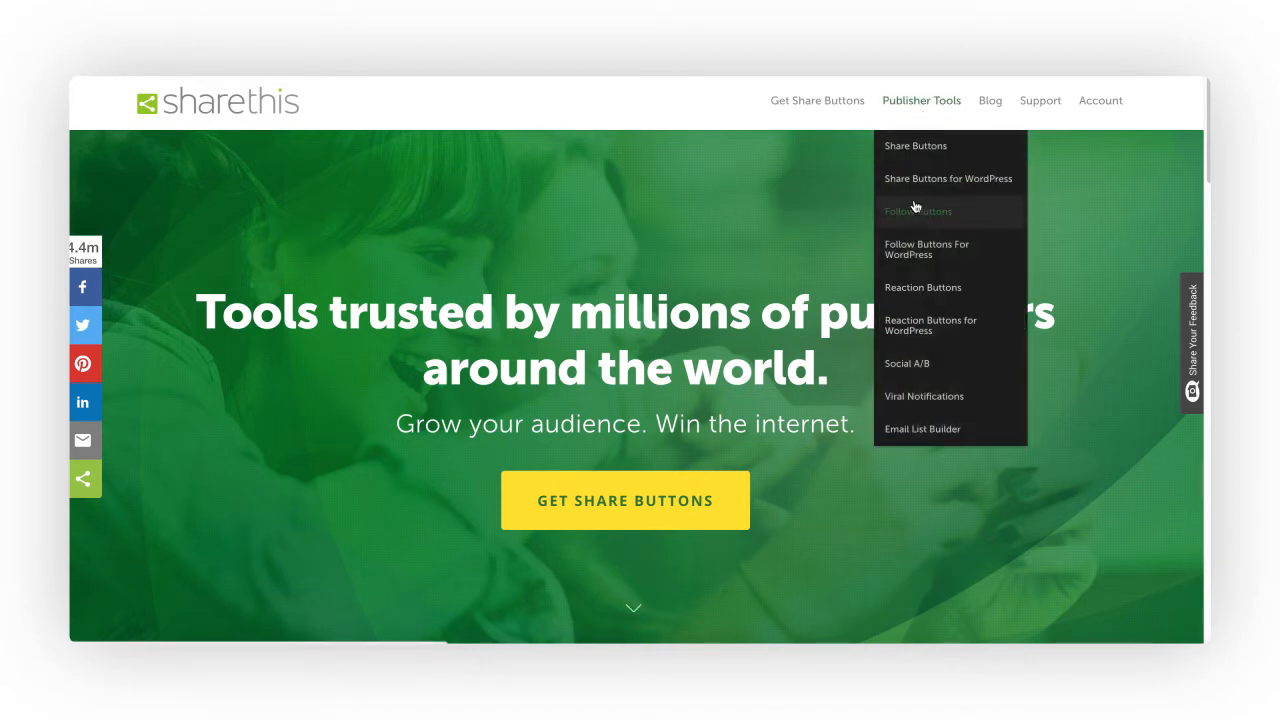
{"action": "left_click", "coordinate": [914, 212]}
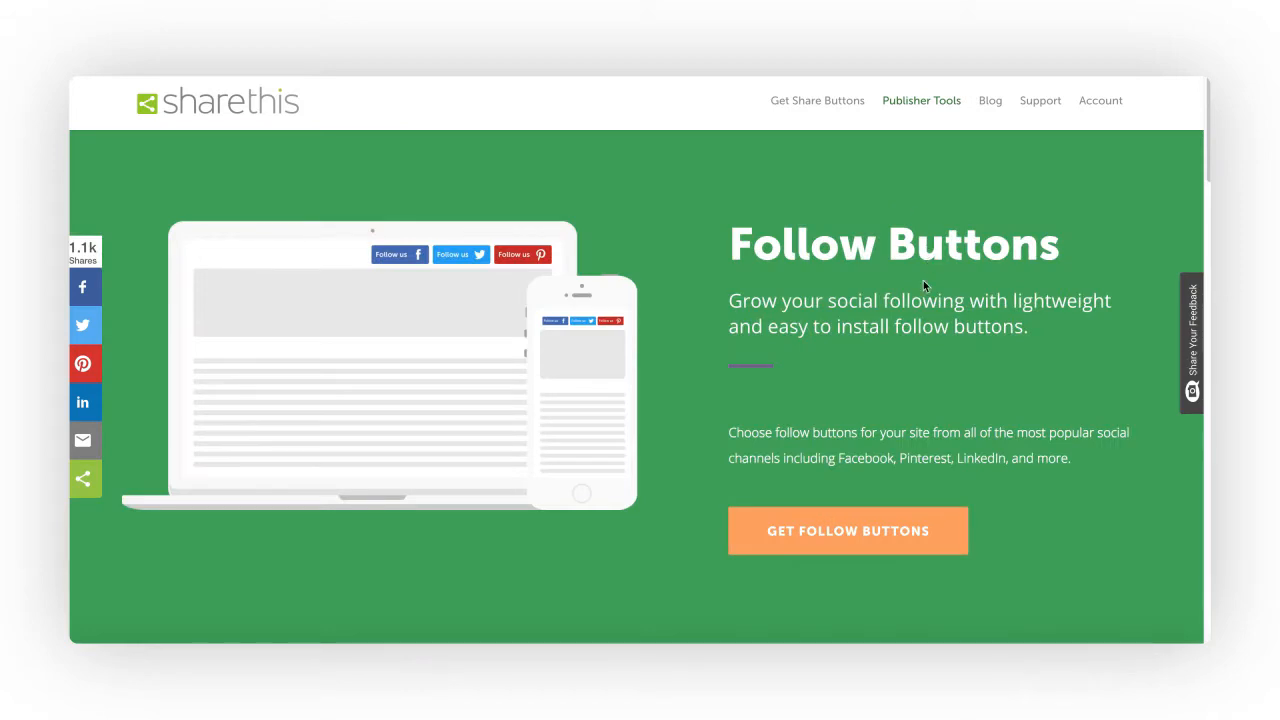
{"action": "mouse_move", "coordinate": [916, 534]}
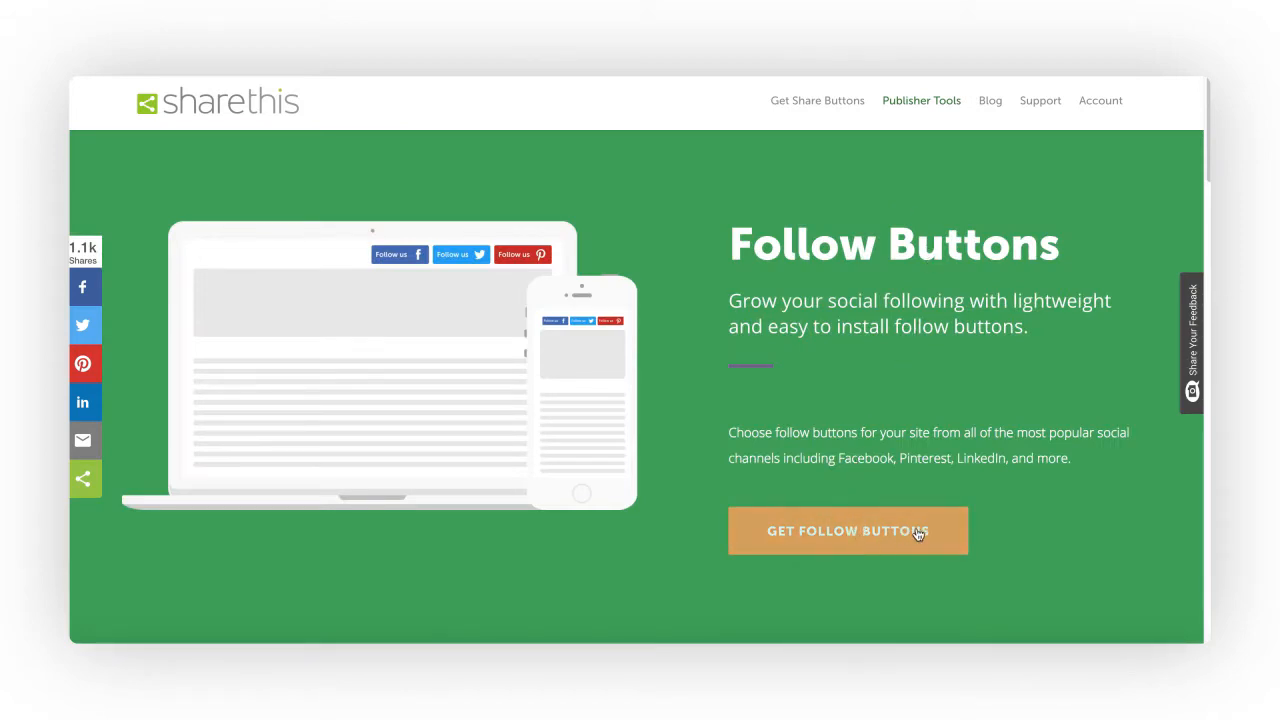
{"action": "mouse_move", "coordinate": [944, 524]}
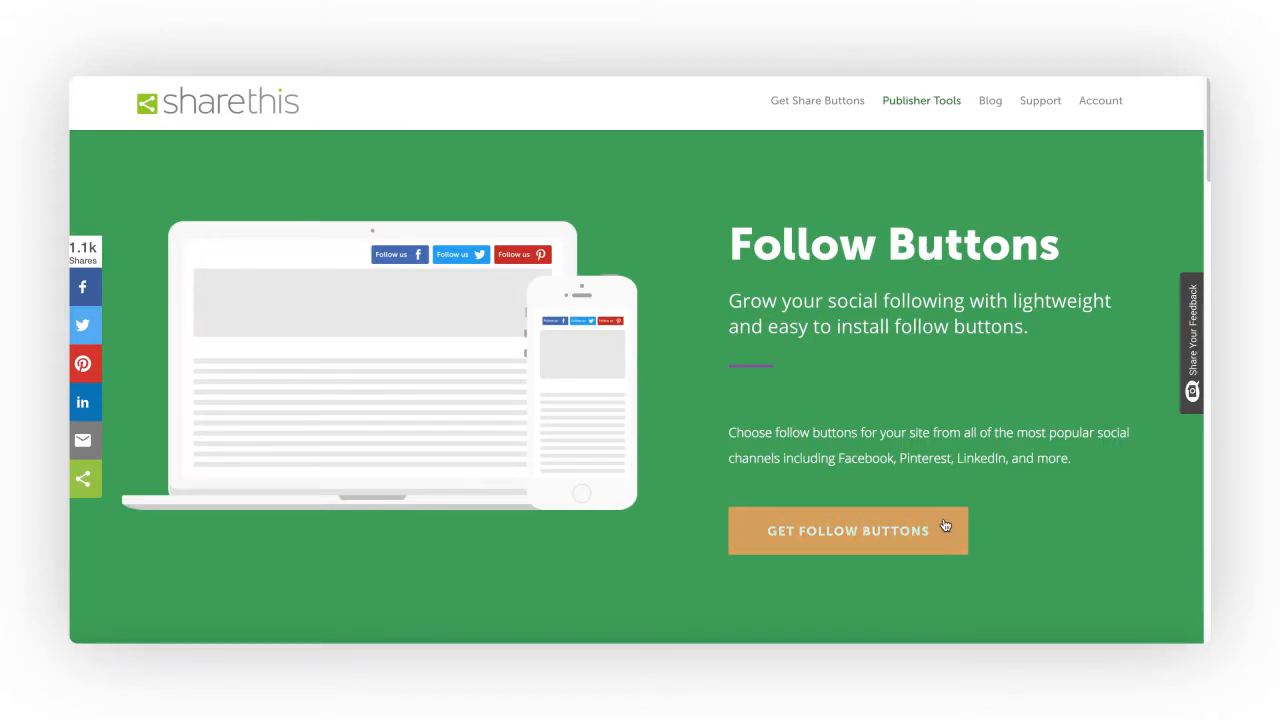
Step: Start the follow-button designer, add LinkedIn and Tumblr channels, and enter 'johnsmith' as the profile name
{"action": "left_click", "coordinate": [848, 530]}
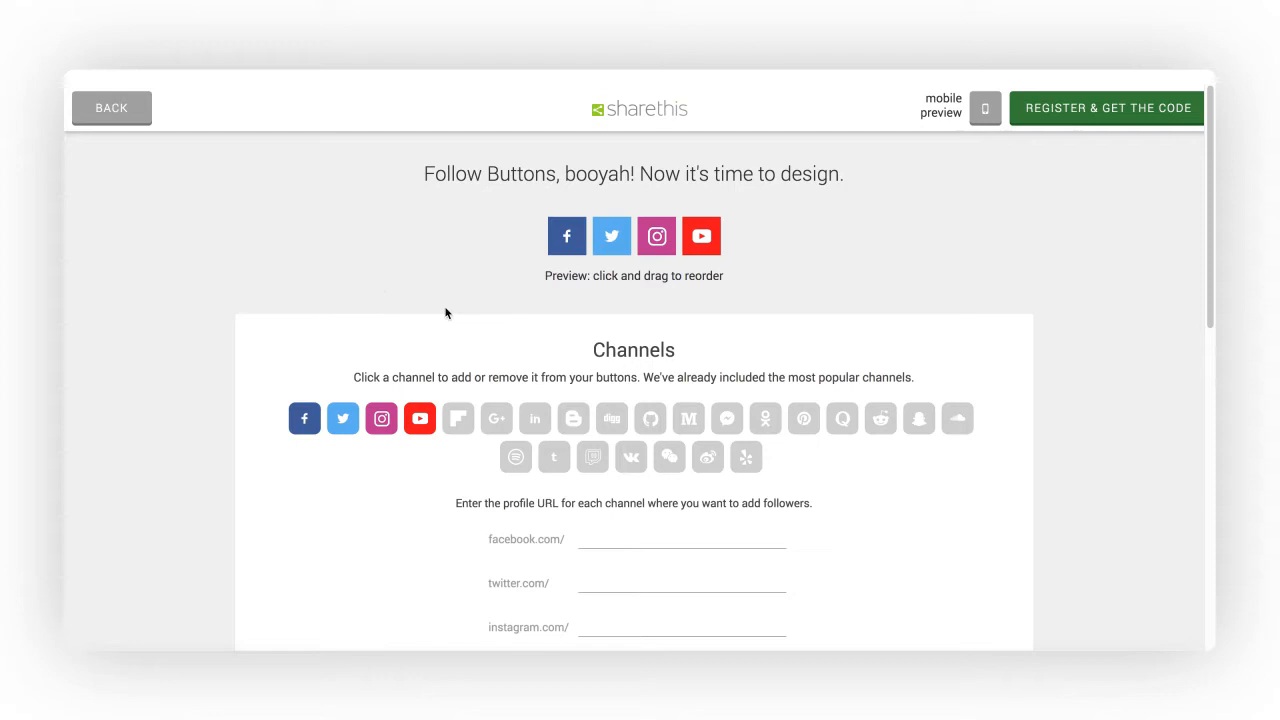
{"action": "left_click", "coordinate": [536, 420]}
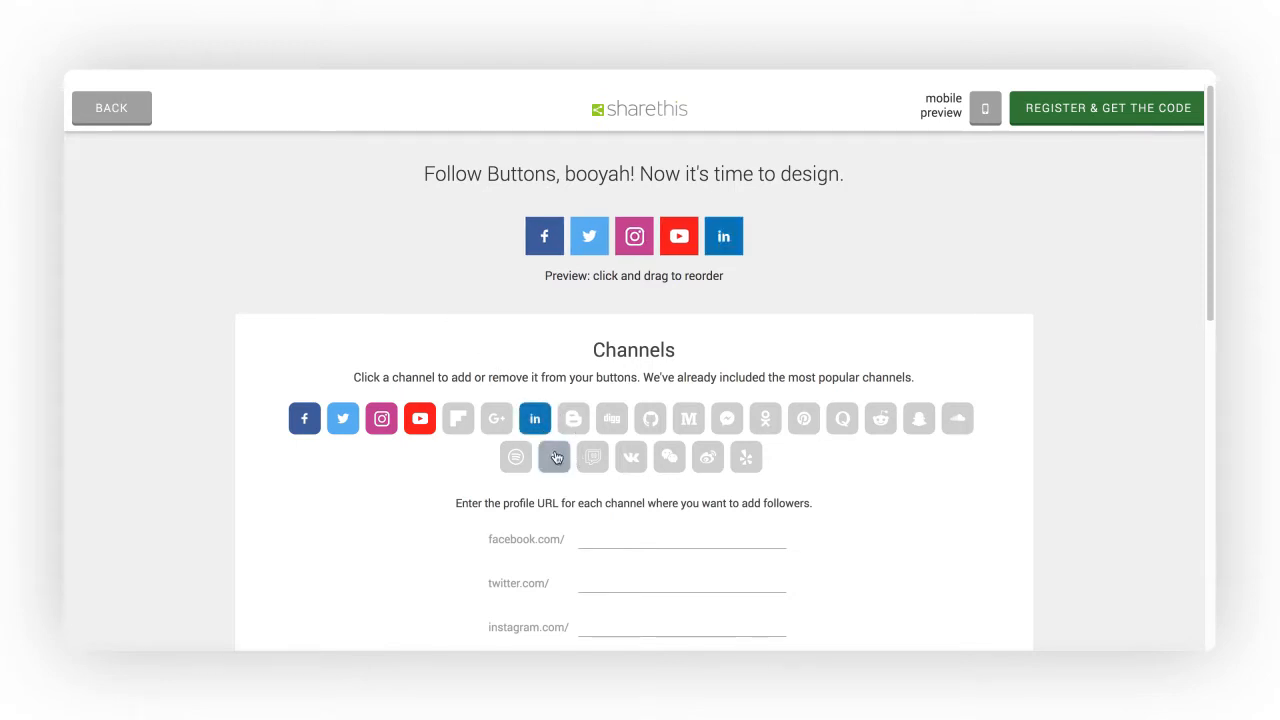
{"action": "left_click", "coordinate": [554, 456]}
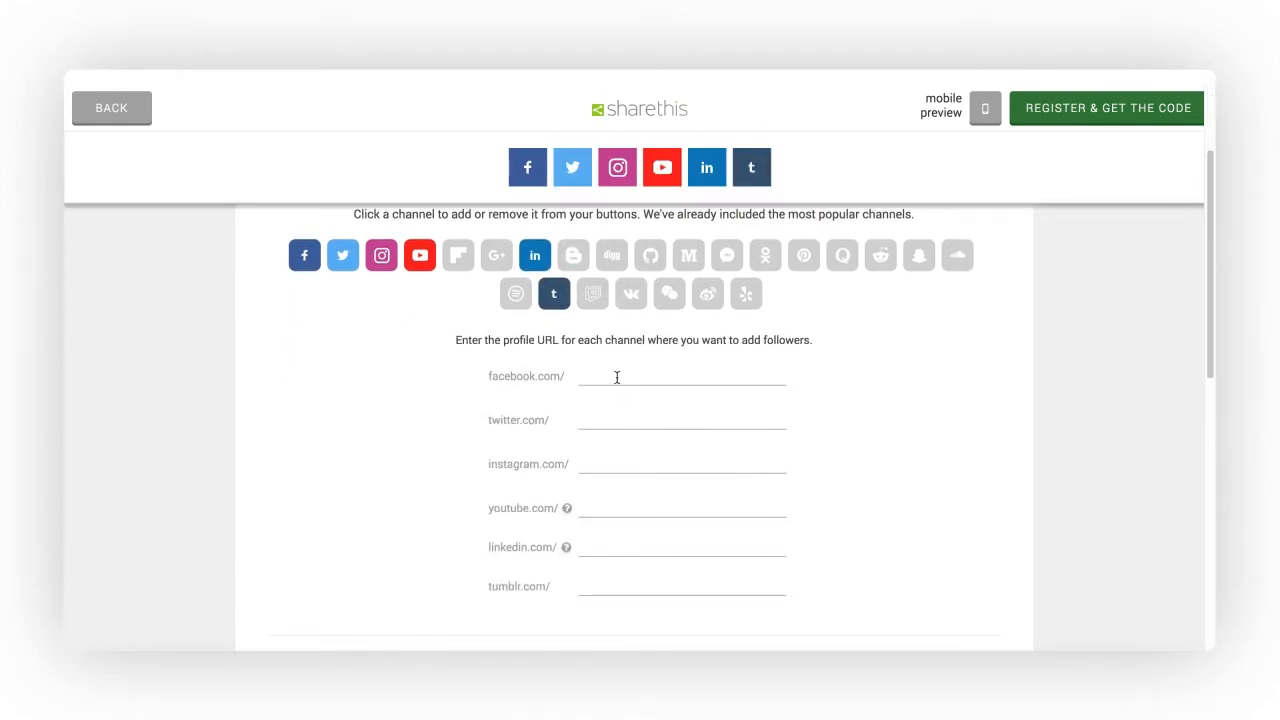
{"action": "left_click", "coordinate": [680, 464]}
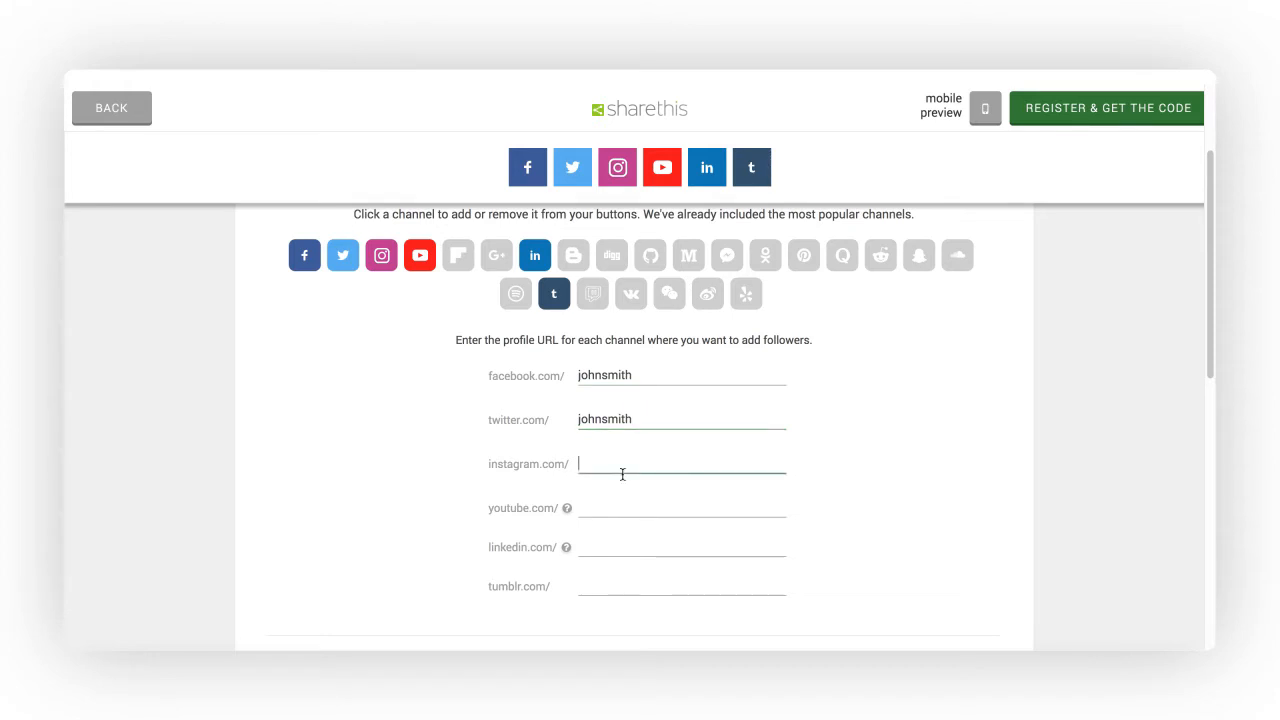
{"action": "type", "text": "johnsmith"}
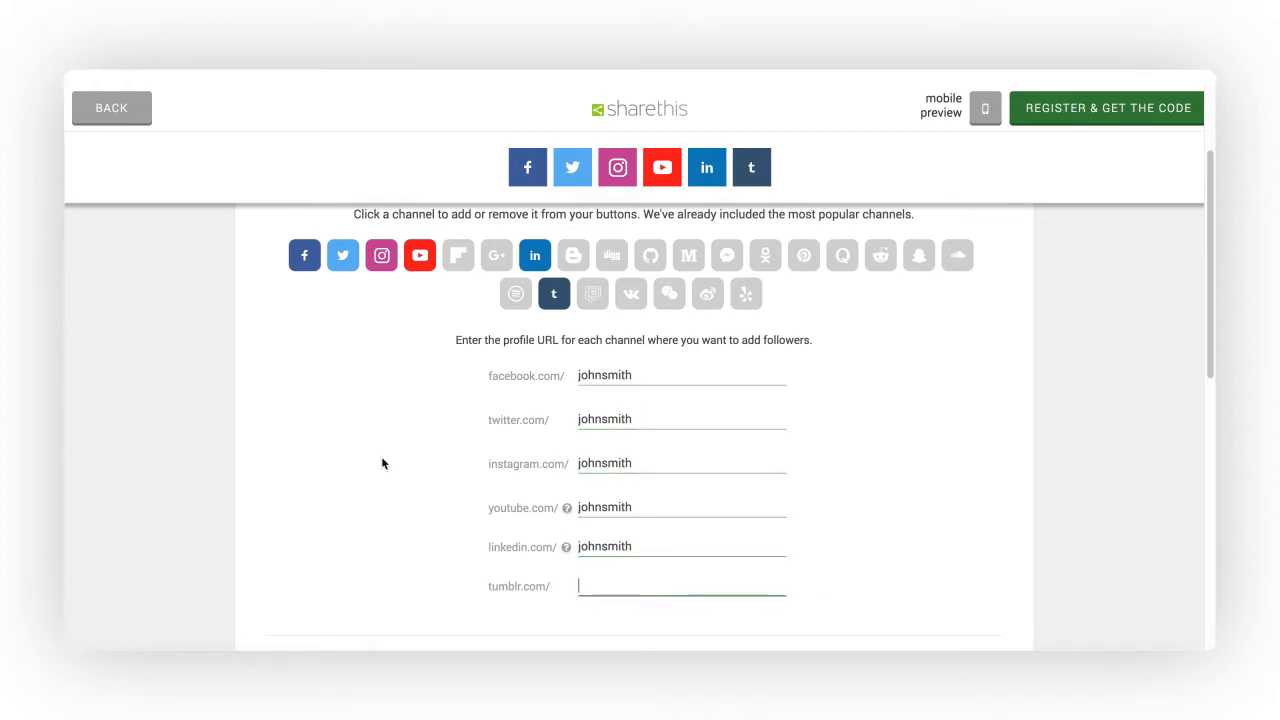
Step: Set the buttons to Medium size, toggle the call-to-action text, and place labels on top
{"action": "scroll", "scroll_direction": "down", "scroll_amount": 3}
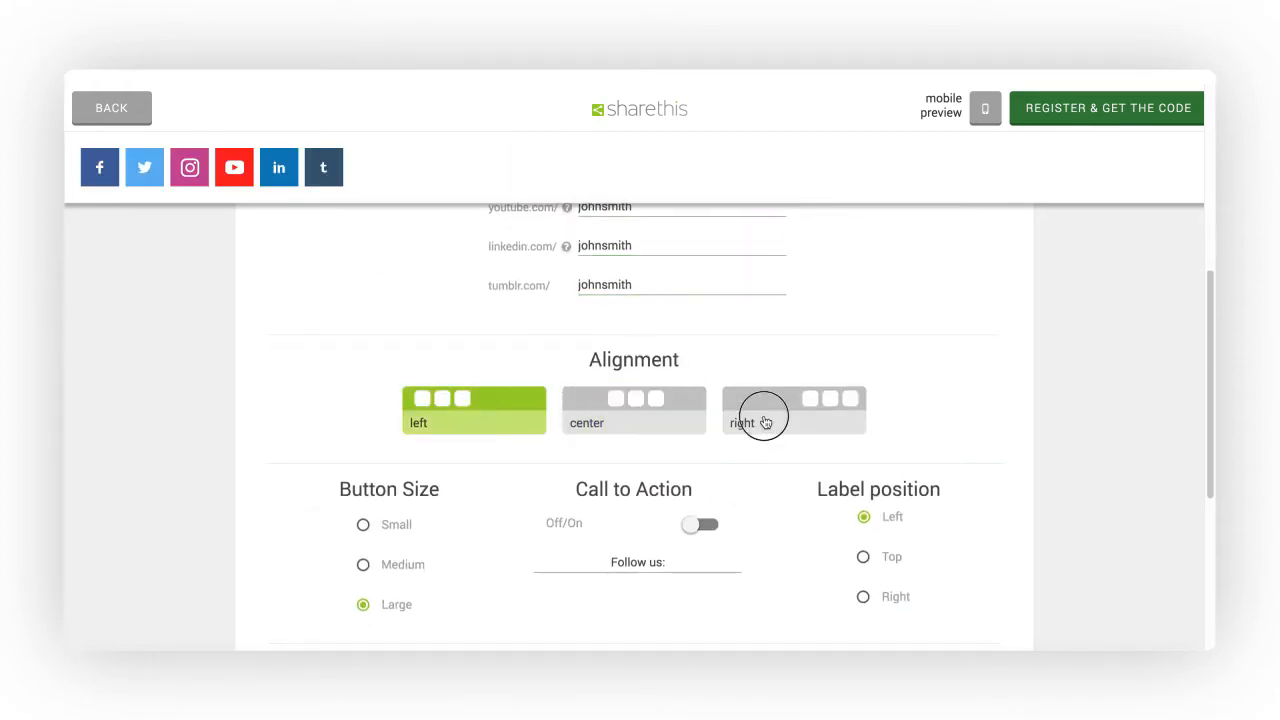
{"action": "scroll", "scroll_direction": "down", "scroll_amount": 3}
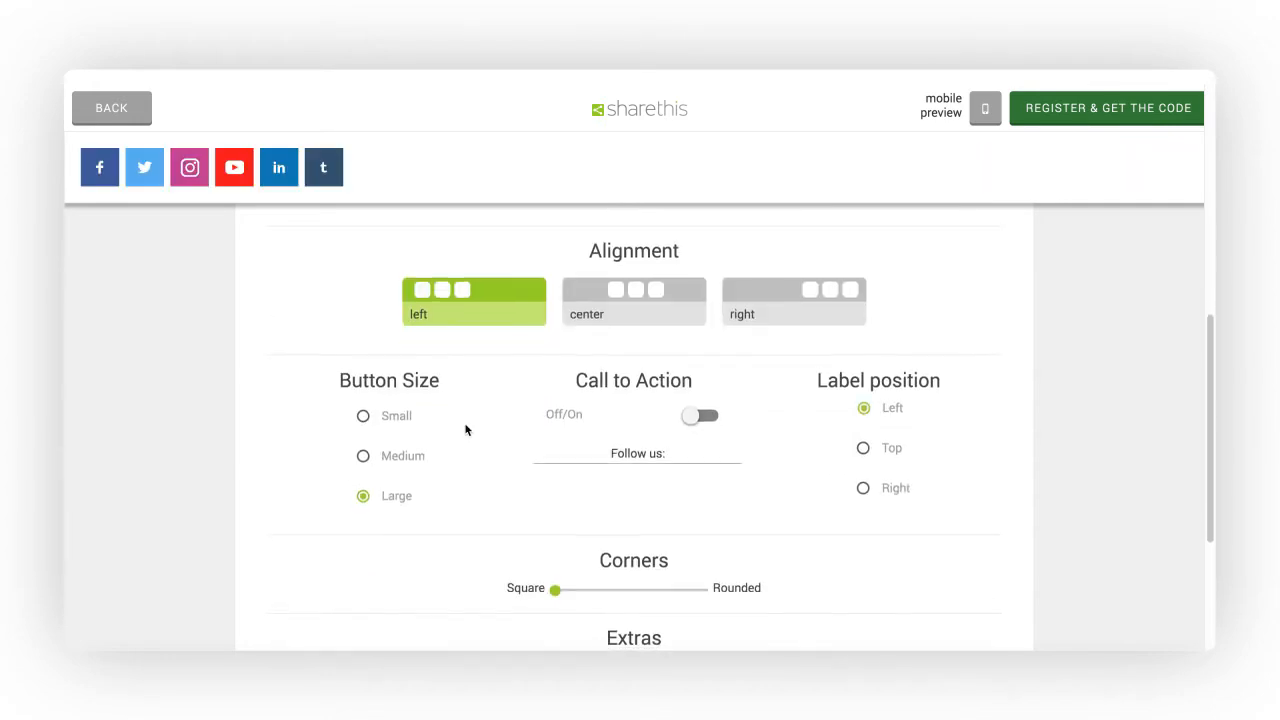
{"action": "left_click", "coordinate": [364, 428]}
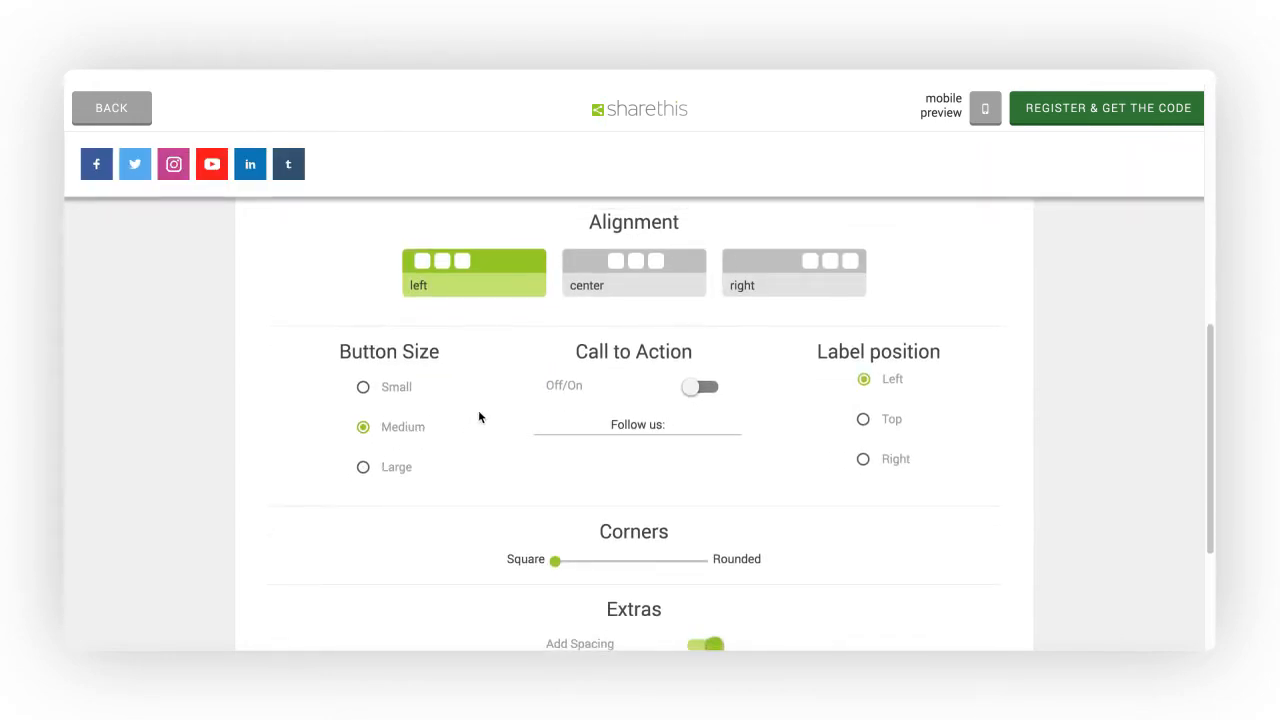
{"action": "left_click", "coordinate": [700, 388]}
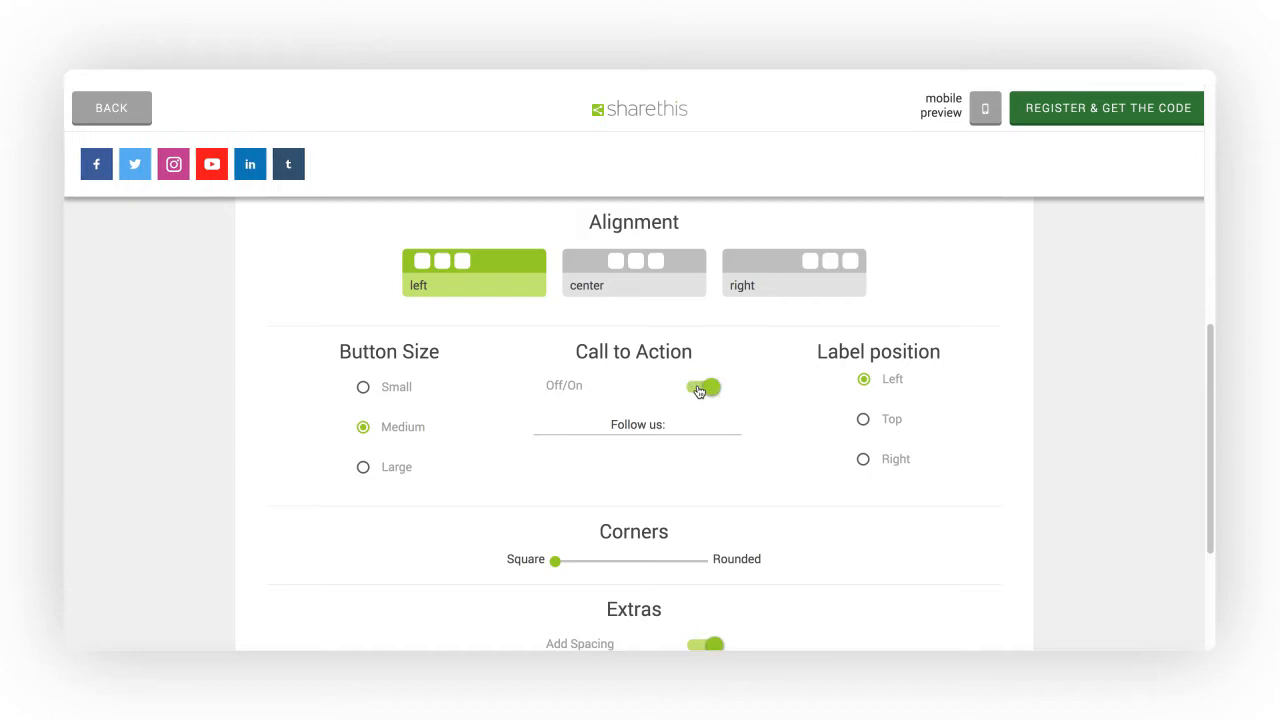
{"action": "left_click", "coordinate": [862, 420]}
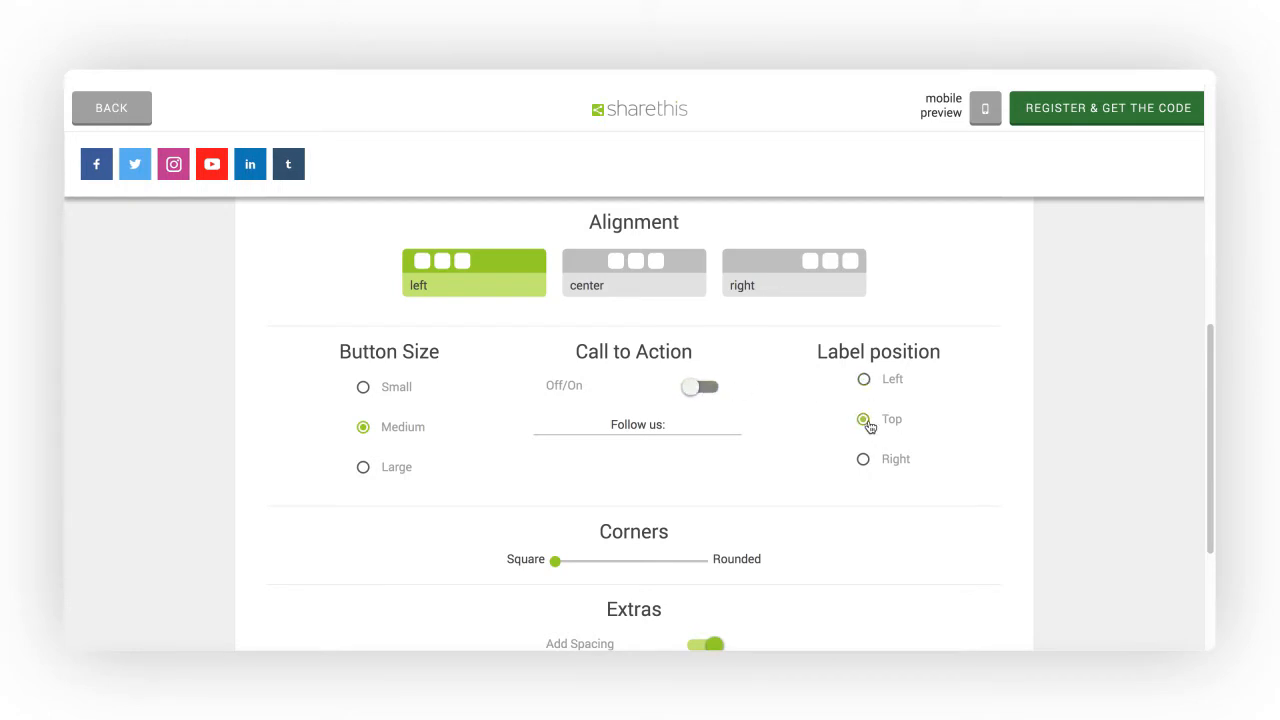
Step: Keep the button corners square and restore spacing between the buttons
{"action": "scroll", "scroll_direction": "down", "scroll_amount": 3}
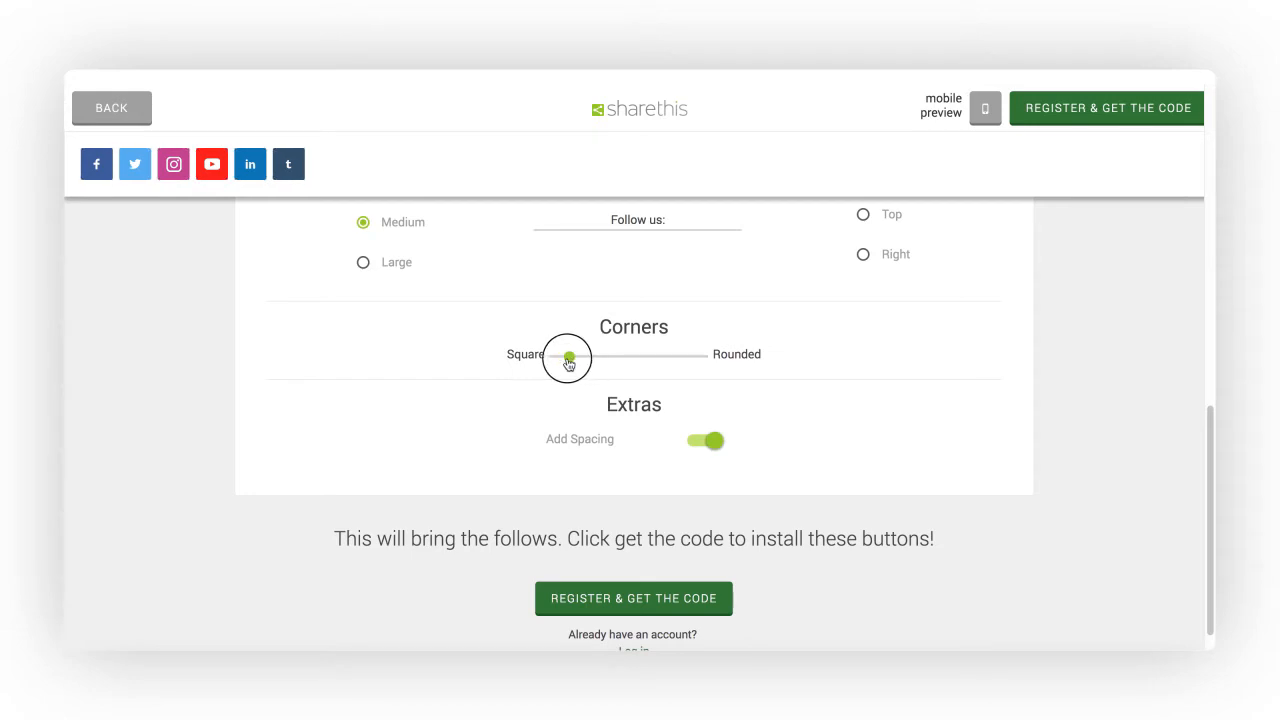
{"action": "left_click", "coordinate": [704, 442]}
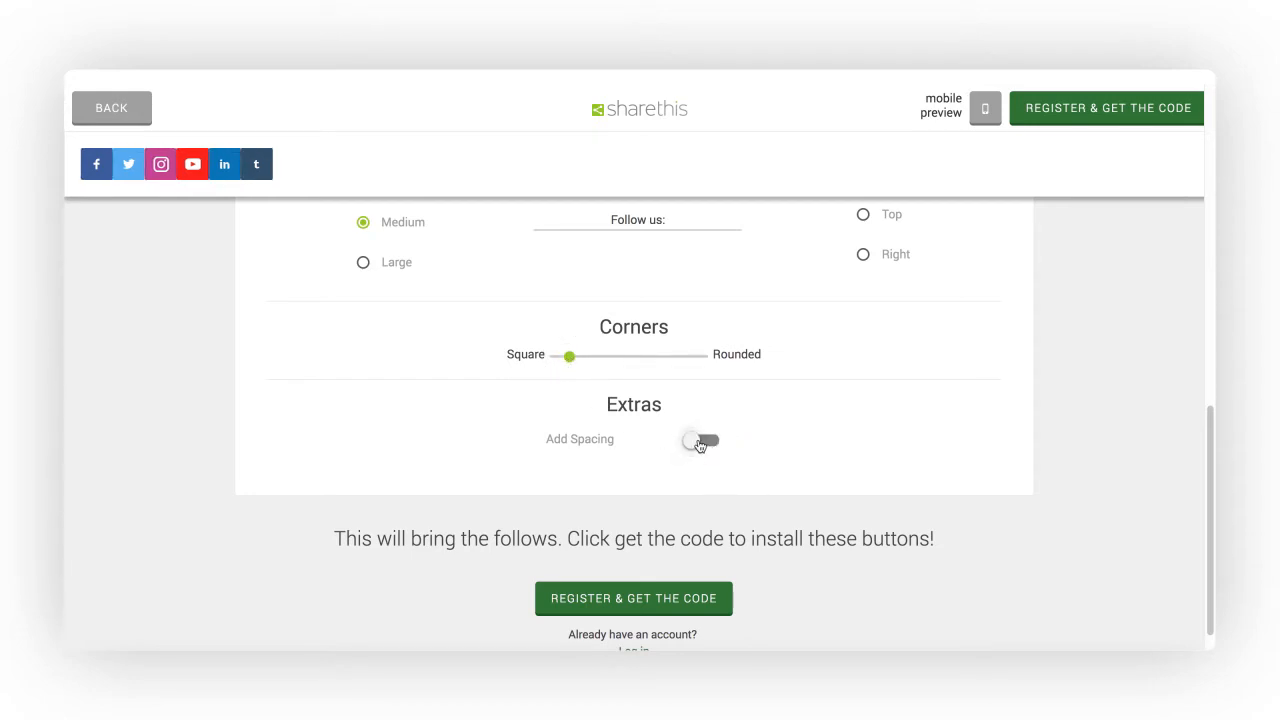
{"action": "left_click", "coordinate": [700, 442]}
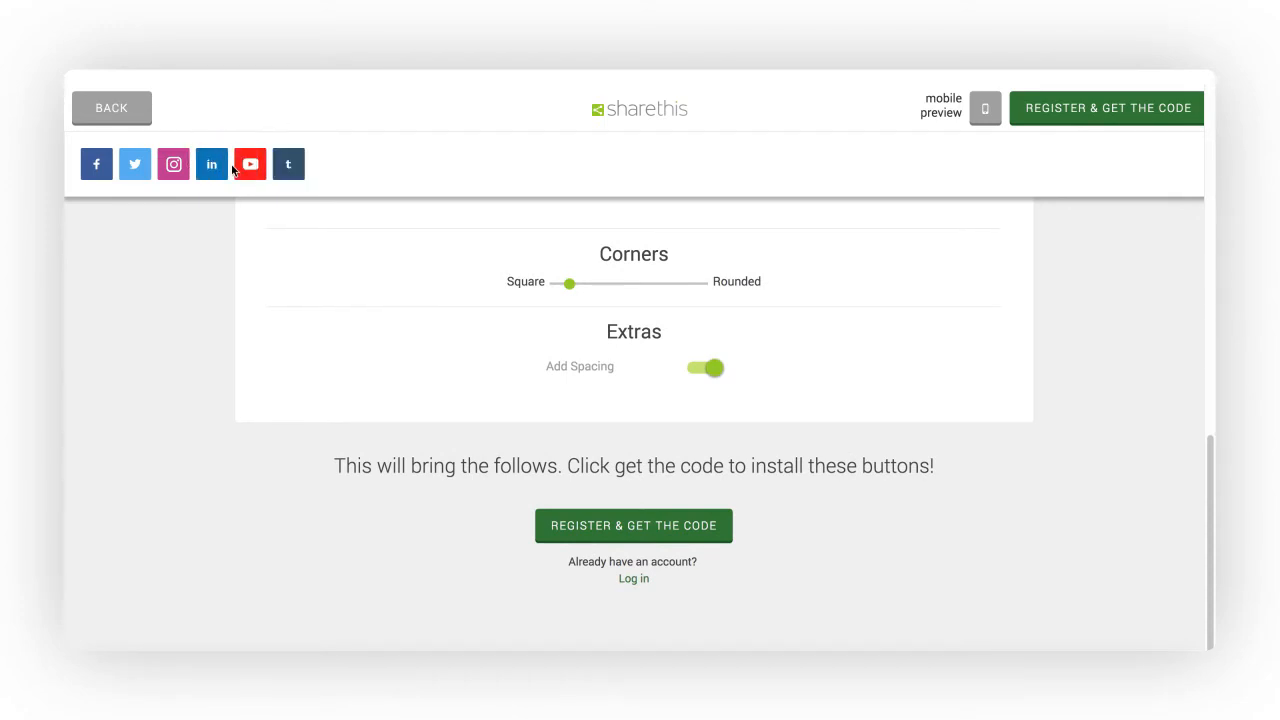
Step: Bring up the Register & Get the Code sign-up form for the blog's account
{"action": "left_click", "coordinate": [212, 164]}
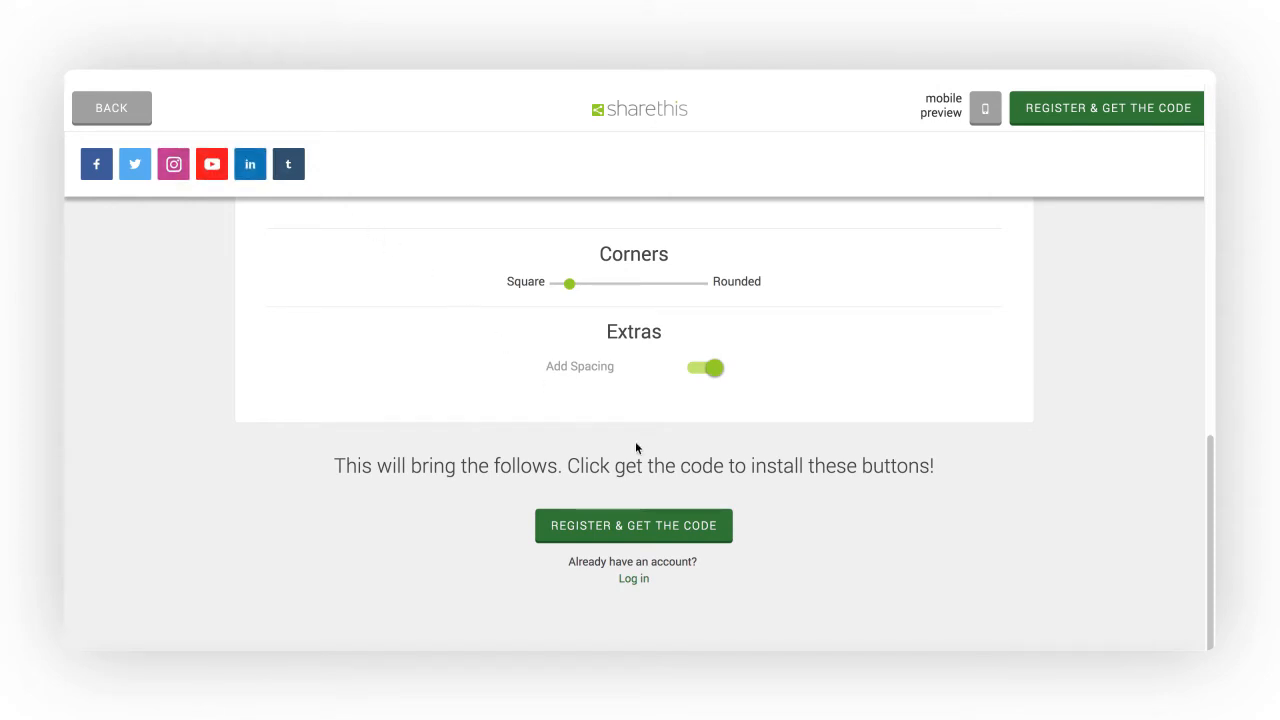
{"action": "mouse_move", "coordinate": [666, 536]}
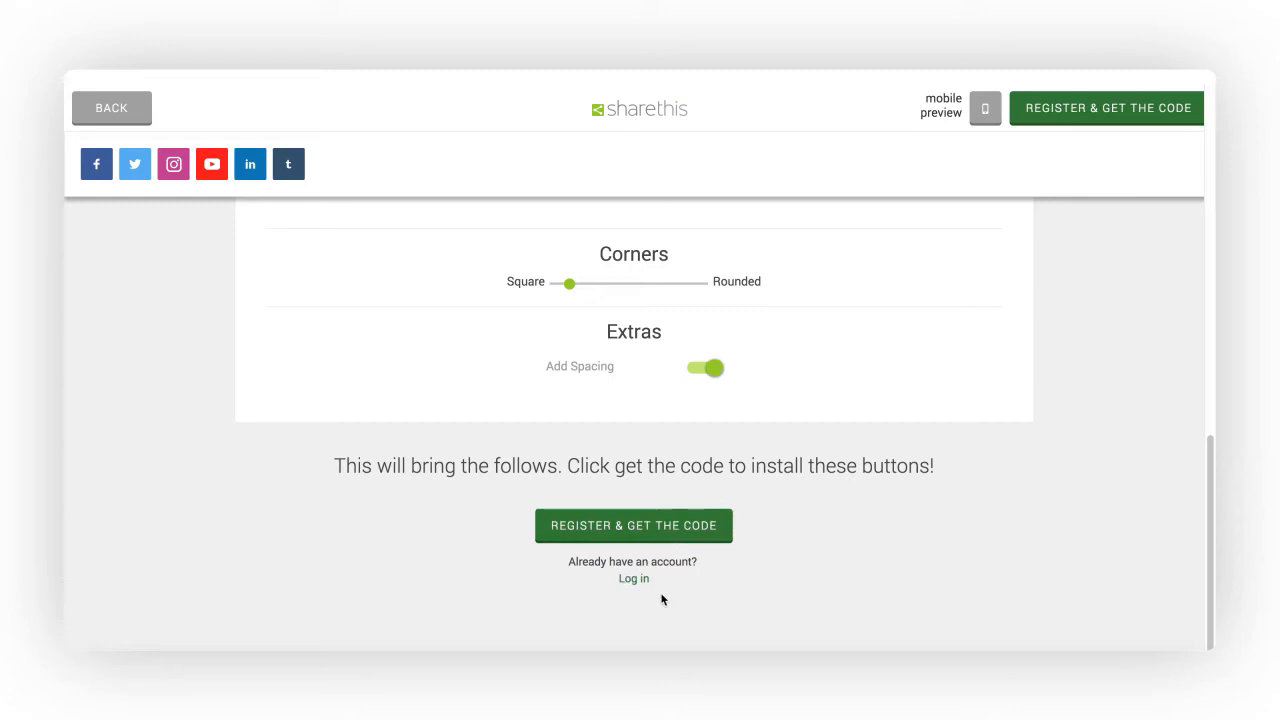
{"action": "left_click", "coordinate": [632, 524]}
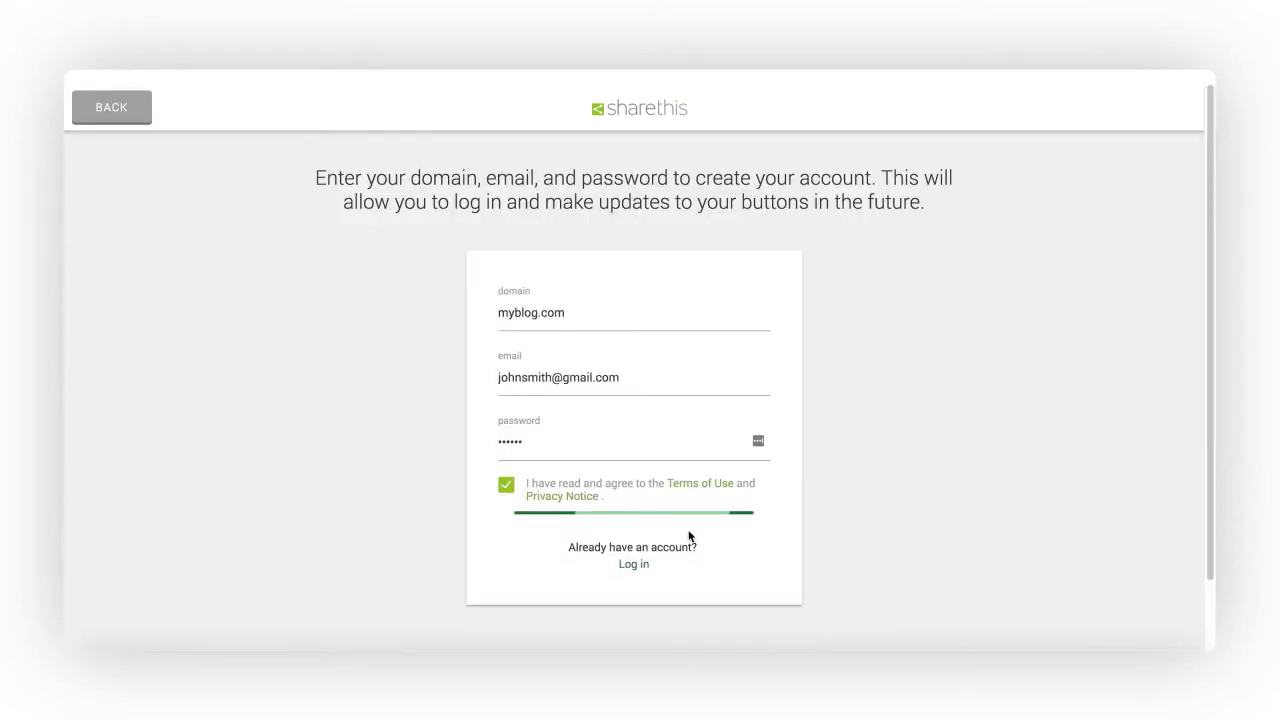
Step: Submit the registration and review the Website Installation script and follow-buttons code snippets
{"action": "left_click", "coordinate": [634, 512]}
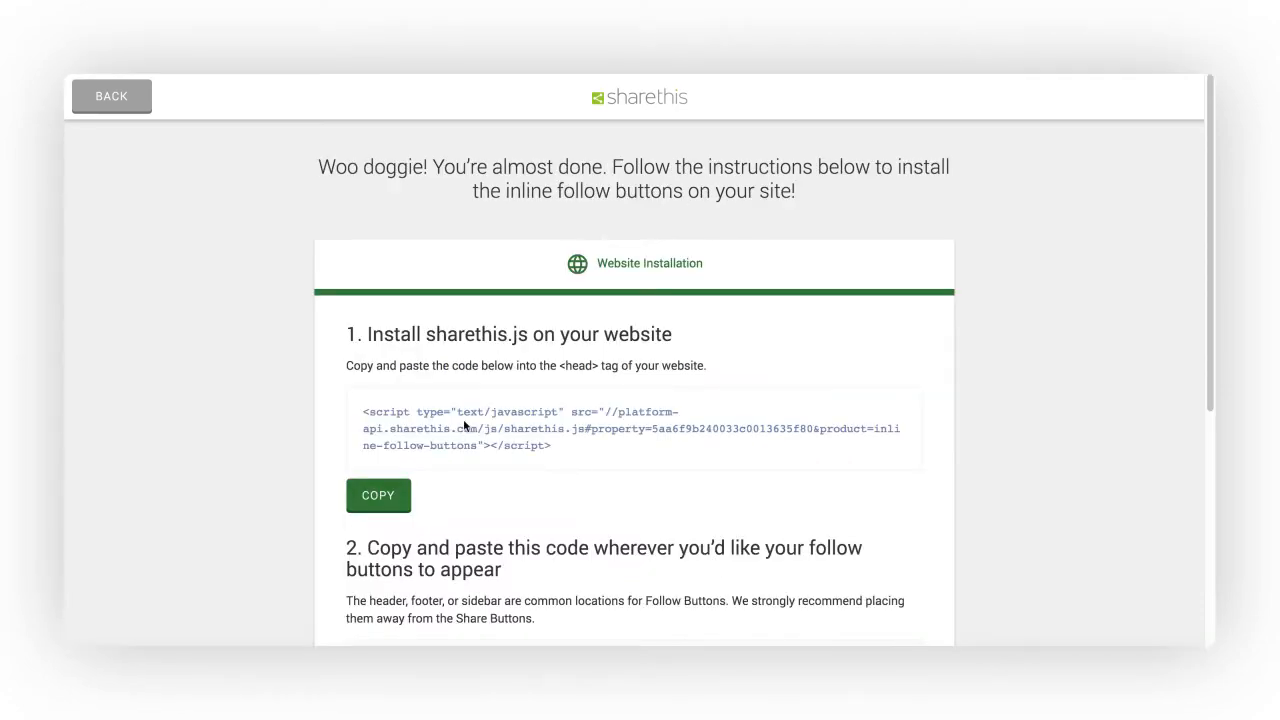
{"action": "scroll", "scroll_direction": "down", "scroll_amount": 3}
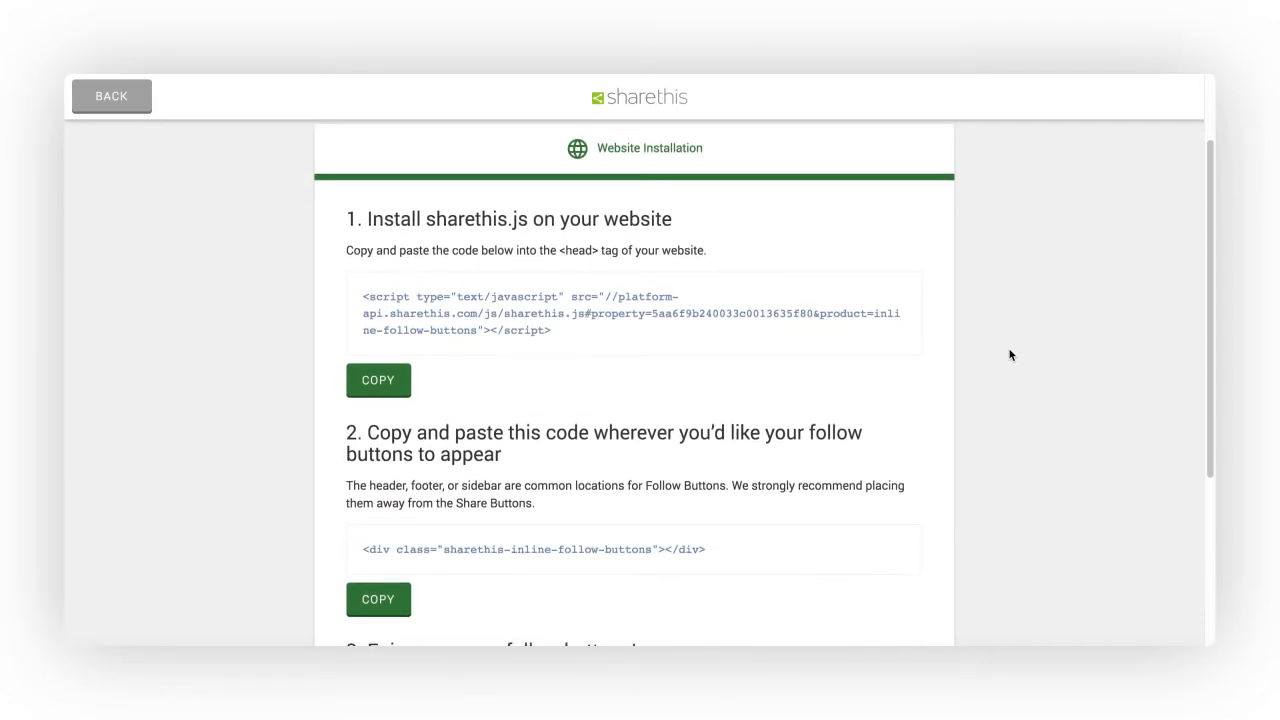
{"action": "scroll", "scroll_direction": "down", "scroll_amount": 3}
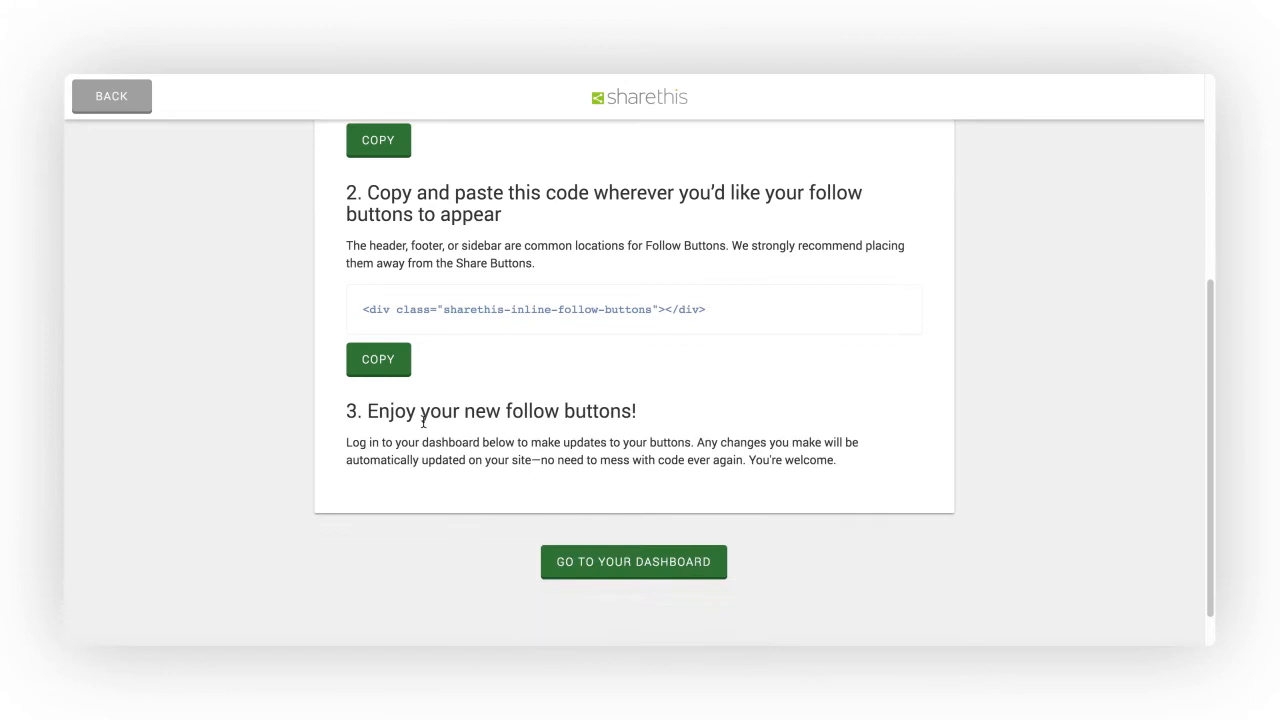
{"action": "scroll", "scroll_direction": "up", "scroll_amount": 3}
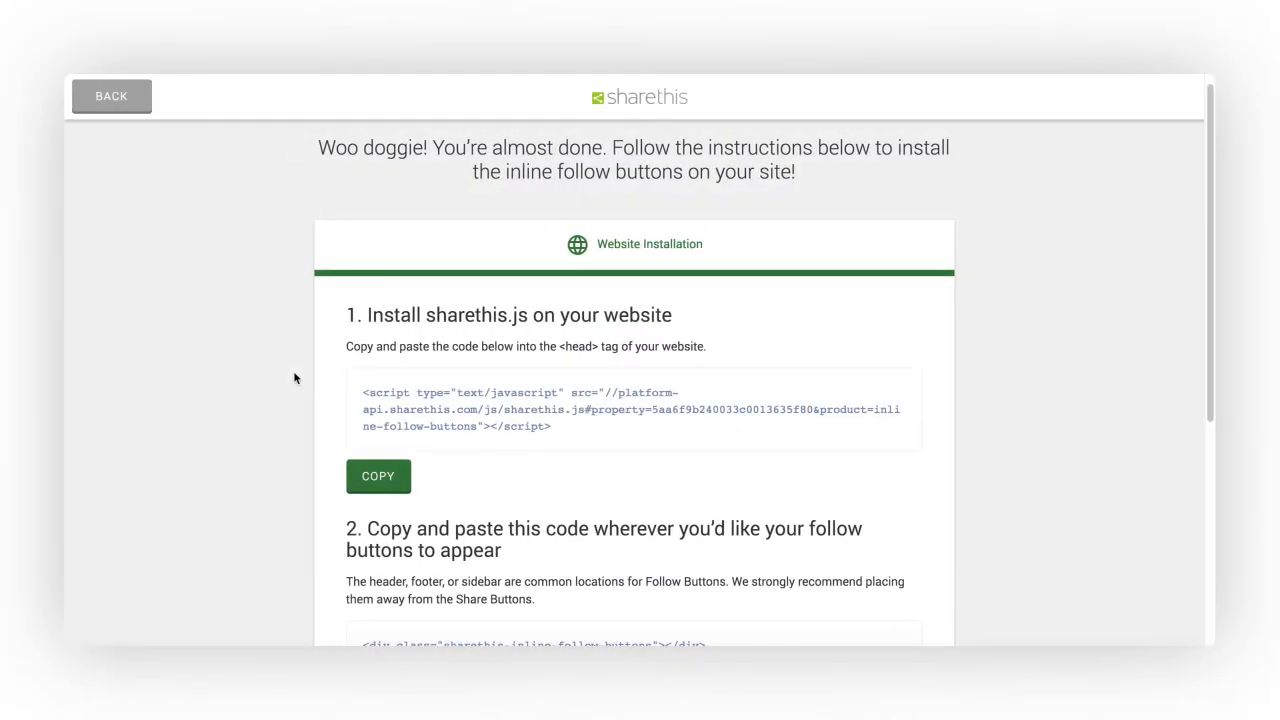
{"action": "scroll", "scroll_direction": "down", "scroll_amount": 3}
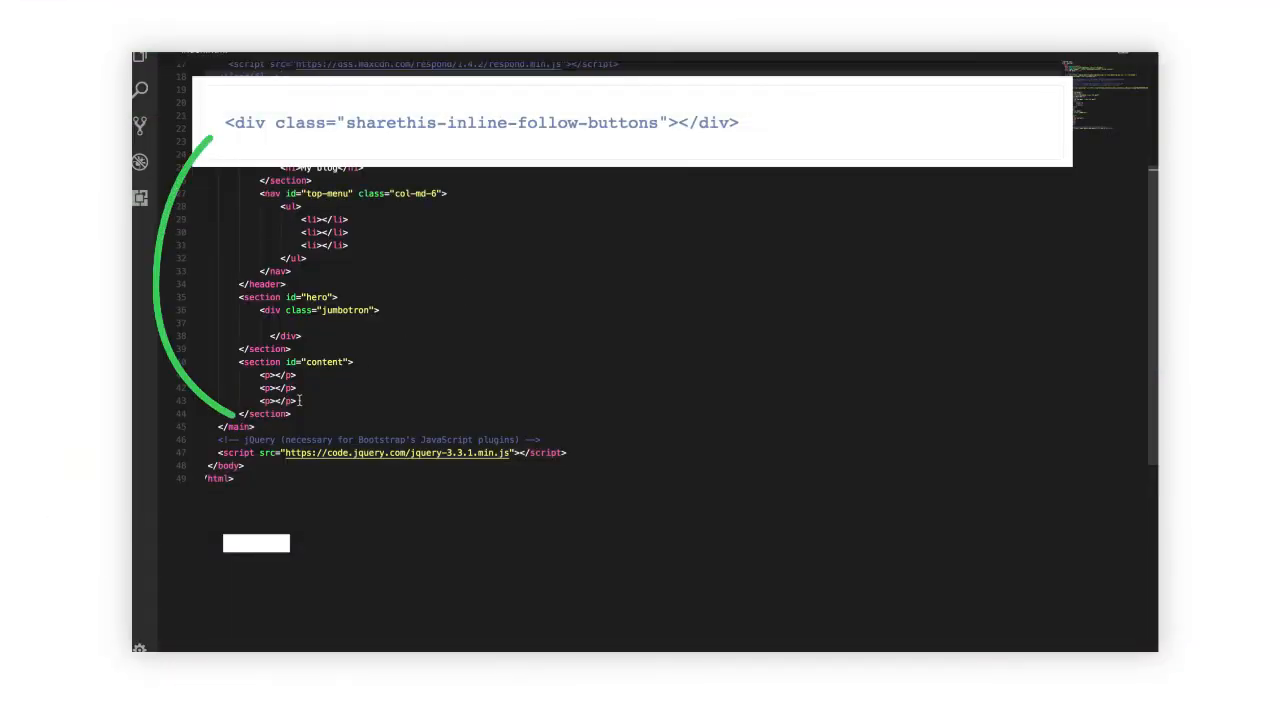
Step: Add <div class="sharethis-inline-follow-buttons"></div> on a new line after the content section's last paragraph
{"action": "key", "text": "Enter"}
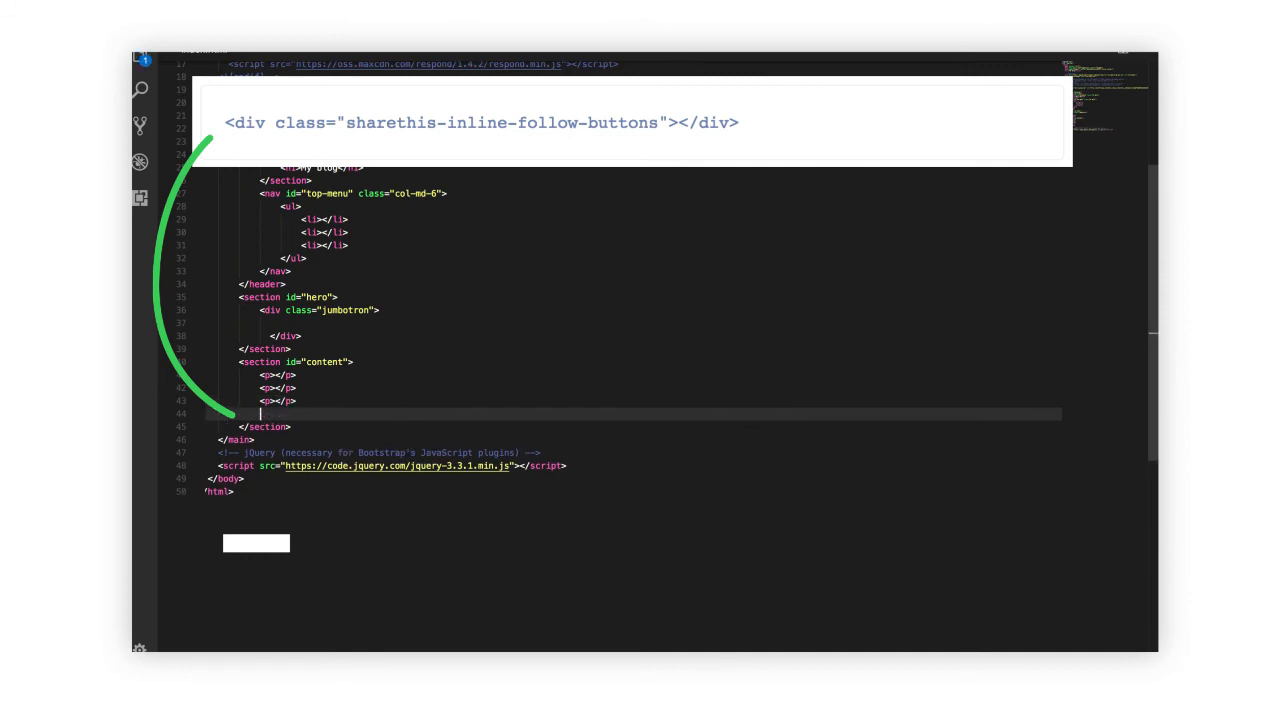
{"action": "type", "text": "<div class=\"sharethis-inline-follow-buttons\"></div>"}
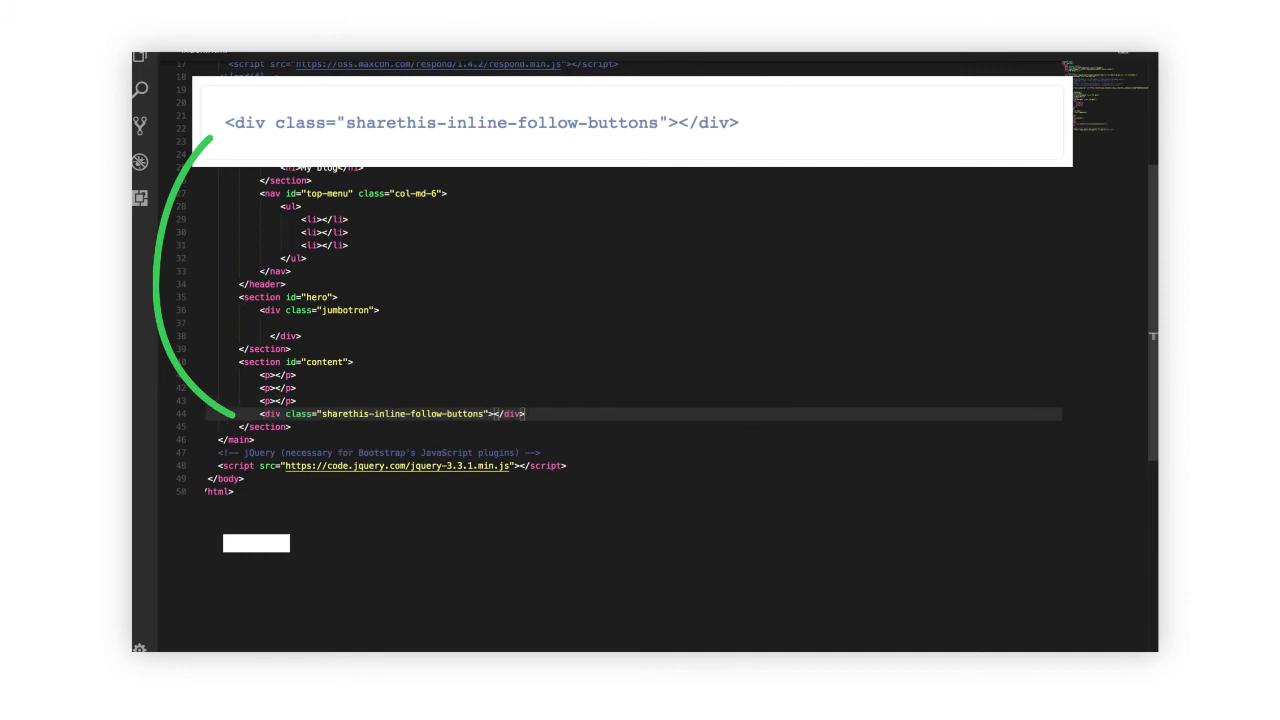